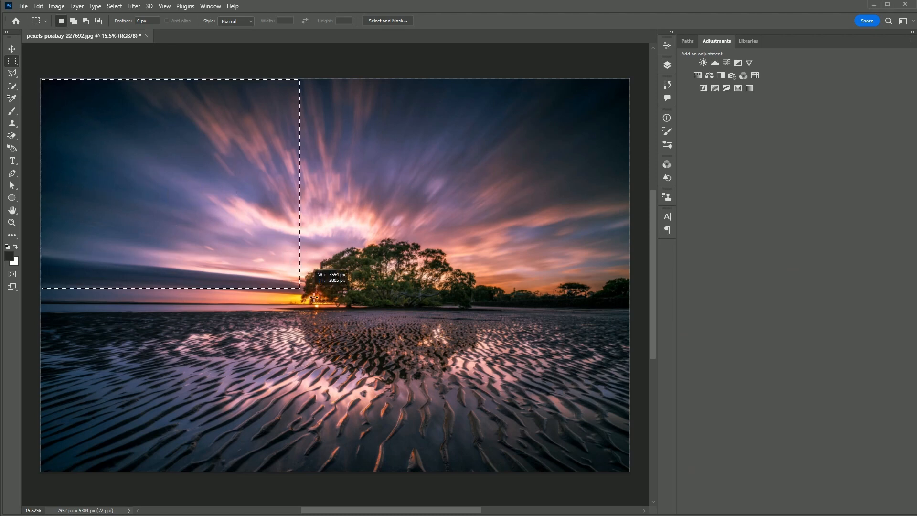
- Duplicate the selected sky and tree above the shoreline onto a new layer with Ctrl+J
key(ctrl+j)
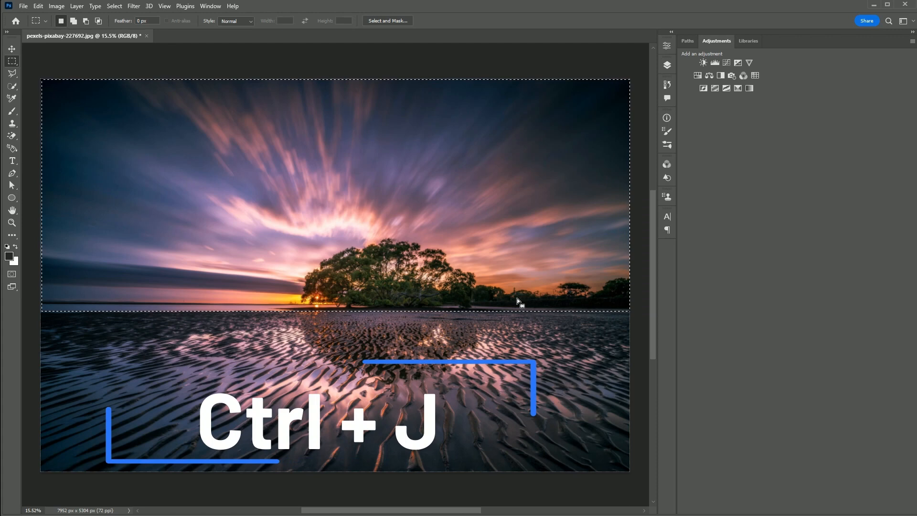
key(ctrl+j)
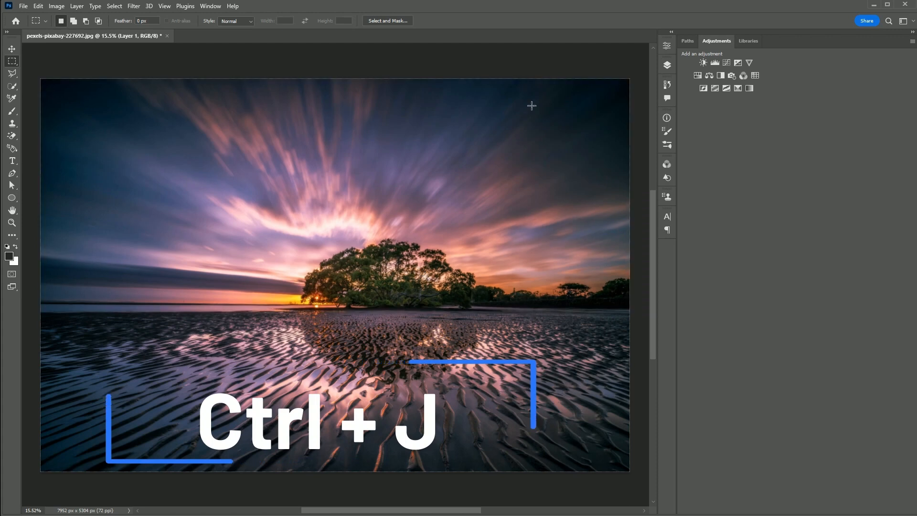
- Flip the copied sky layer vertically and move it below the horizon as a mirror
key(ctrl+j)
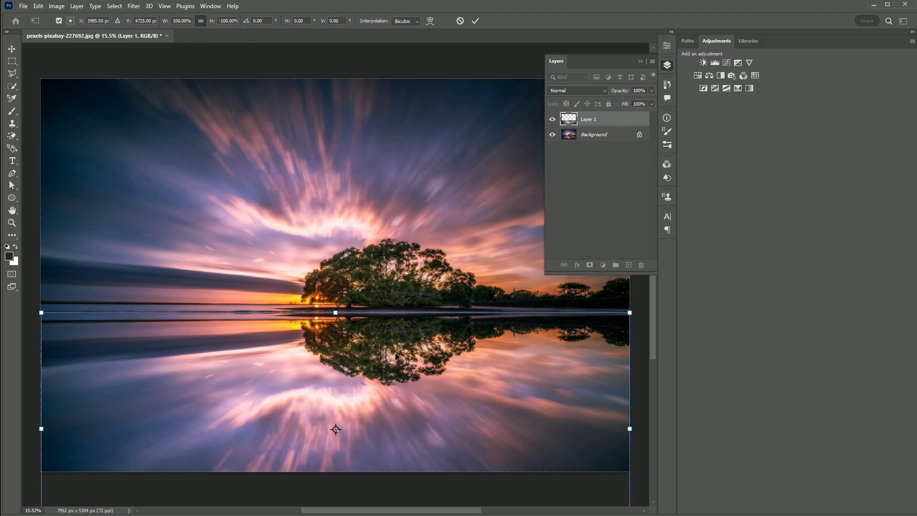
mouse_move(532, 75)
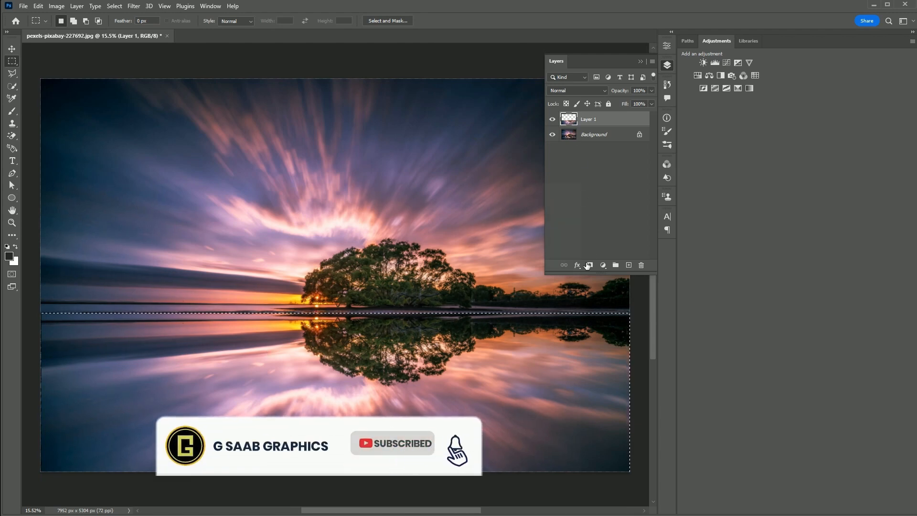
- Add a layer mask limiting the flipped copy to the lower area, then target its pixels
click(589, 265)
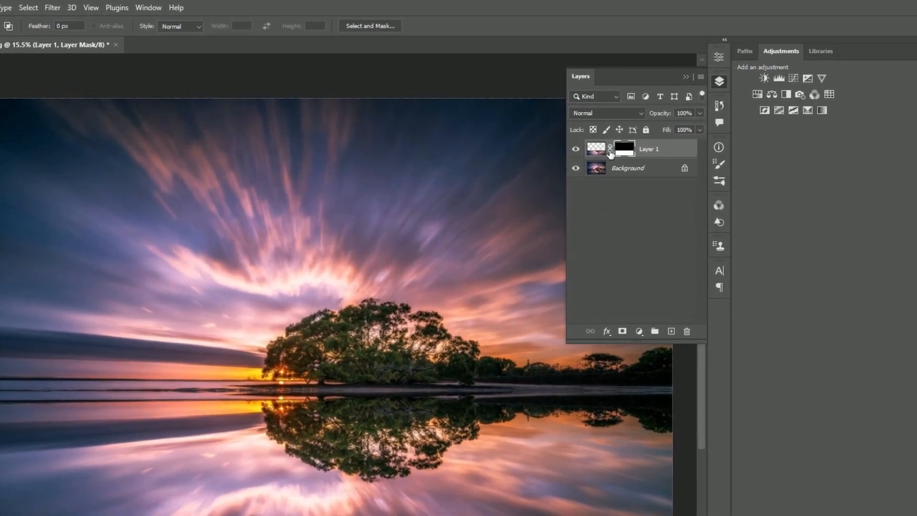
click(52, 7)
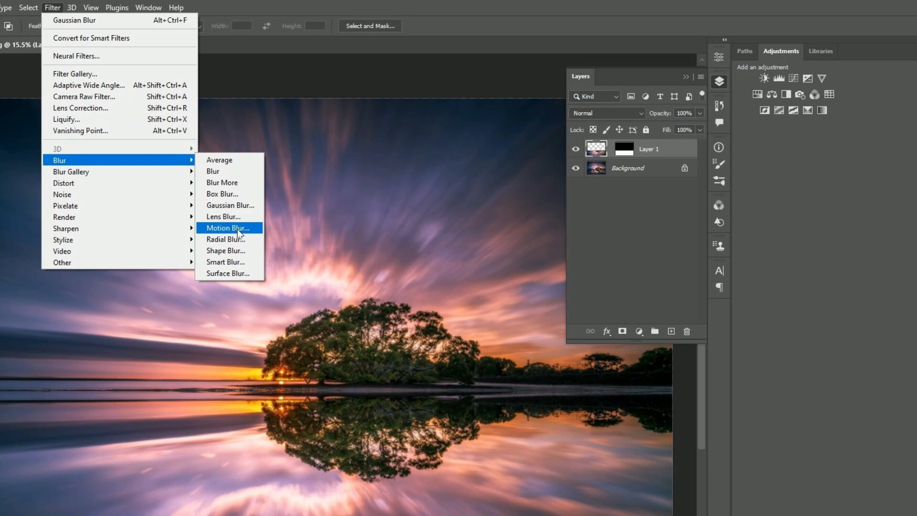
- Apply Motion Blur with angle -39 and distance 47 pixels to the reflection
click(226, 227)
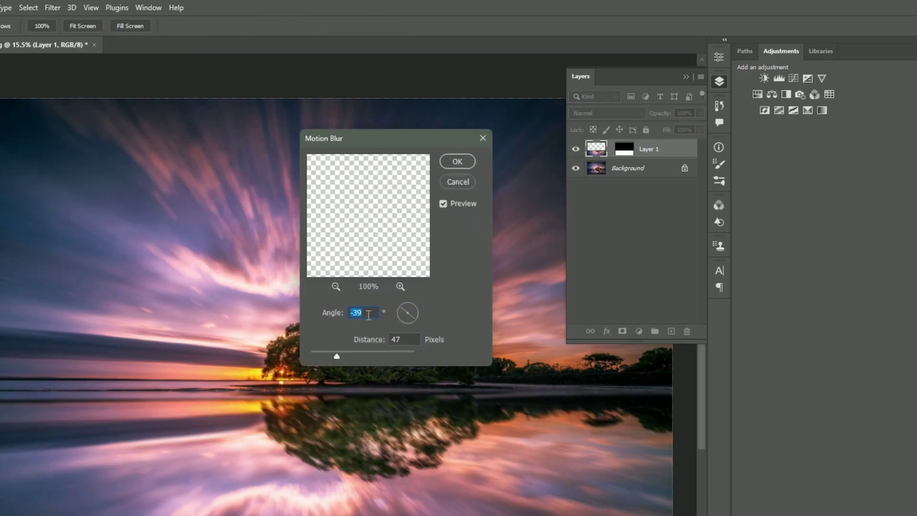
mouse_move(422, 227)
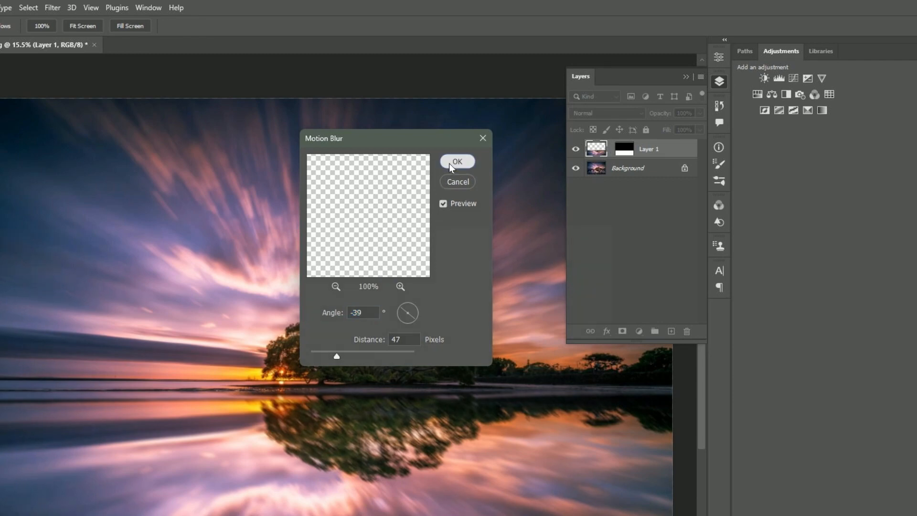
click(457, 161)
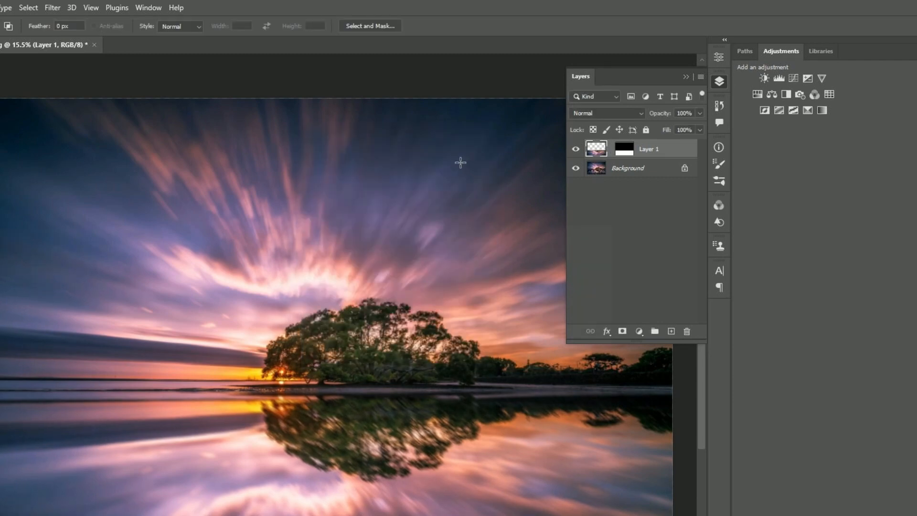
mouse_move(51, 7)
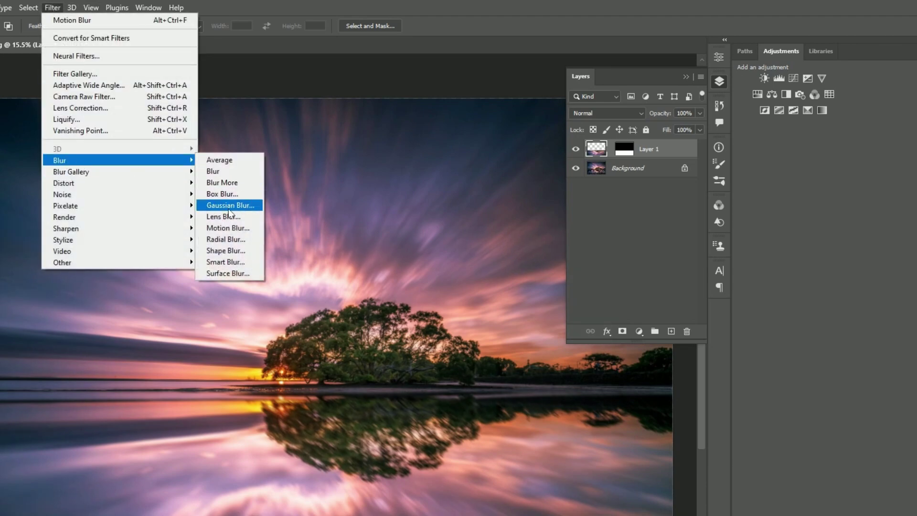
- Apply a Gaussian Blur with a 1.2-pixel radius to the reflection layer
click(230, 205)
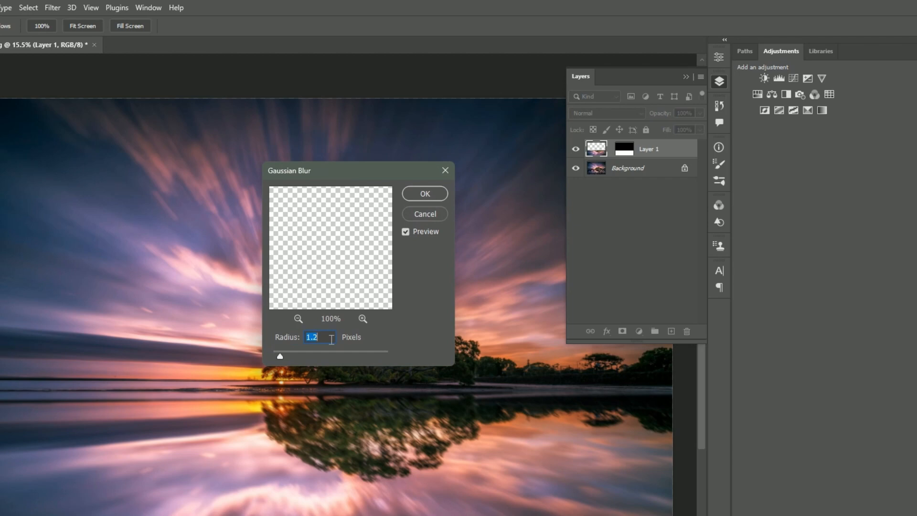
click(424, 194)
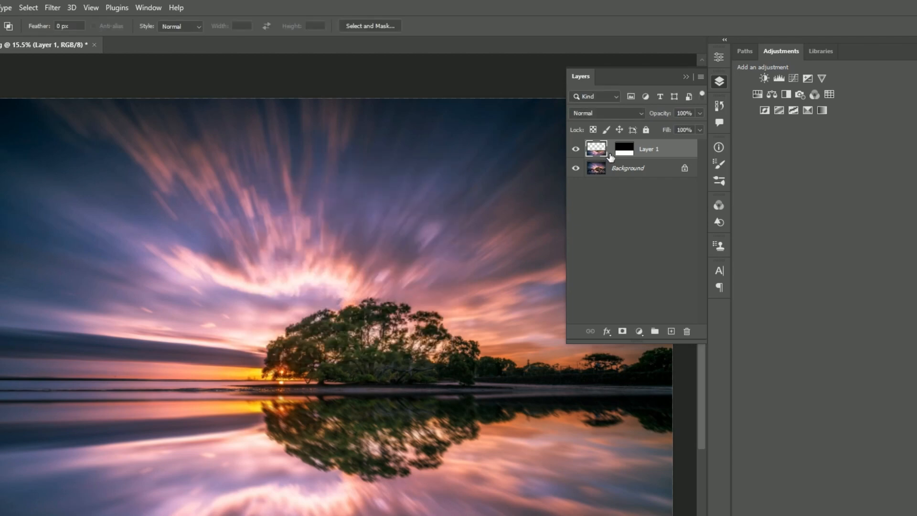
- Add a Levels adjustment layer clipped to the reflection to darken the water
click(638, 331)
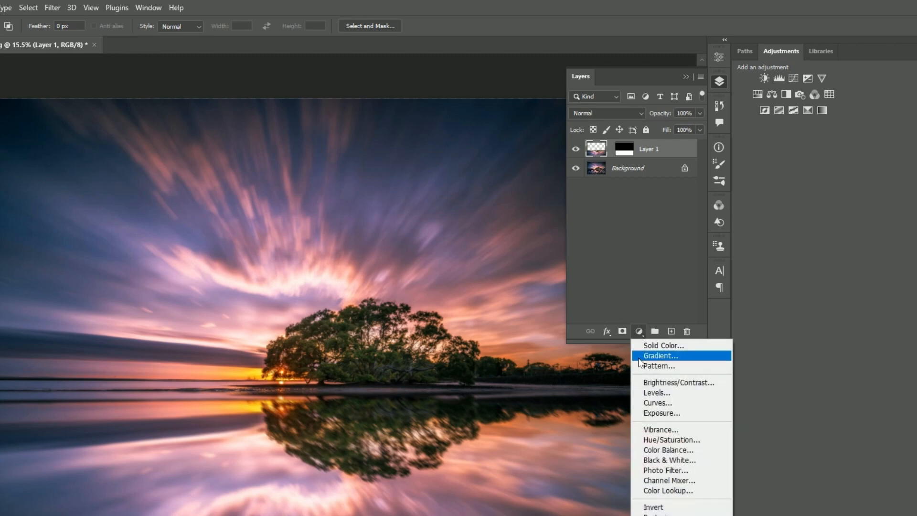
click(655, 392)
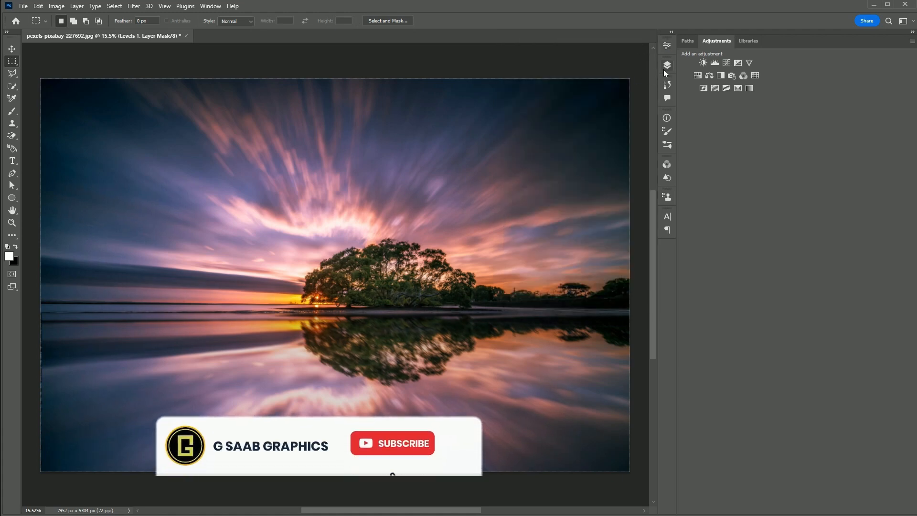
click(666, 65)
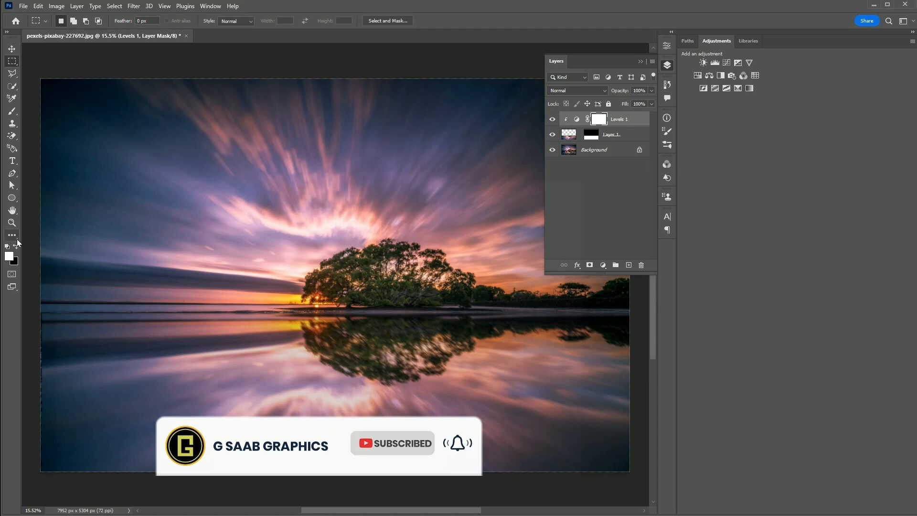
- Zoom in on the horizon seam and select the reflection layer's mask thumbnail
click(11, 223)
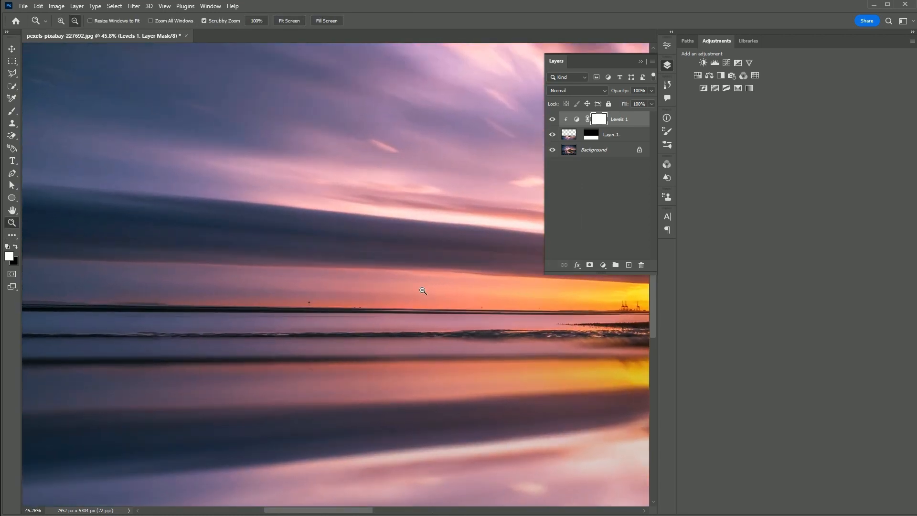
click(610, 133)
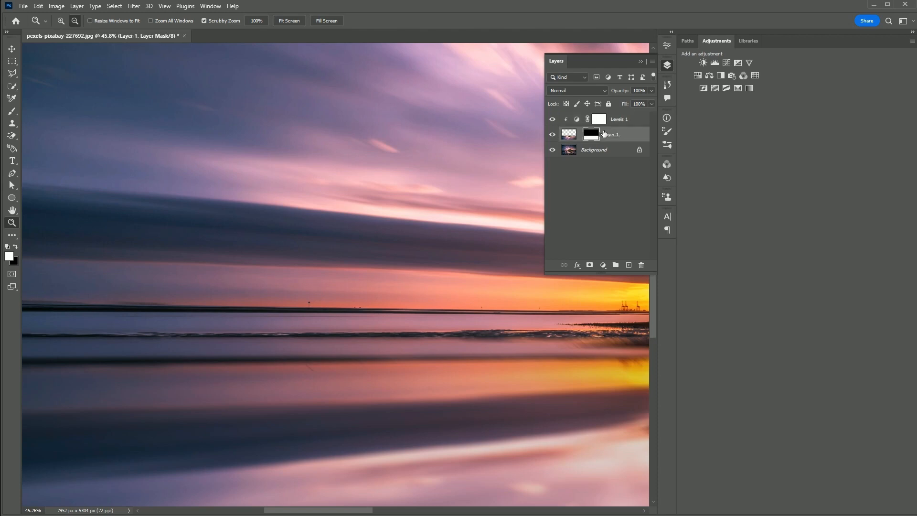